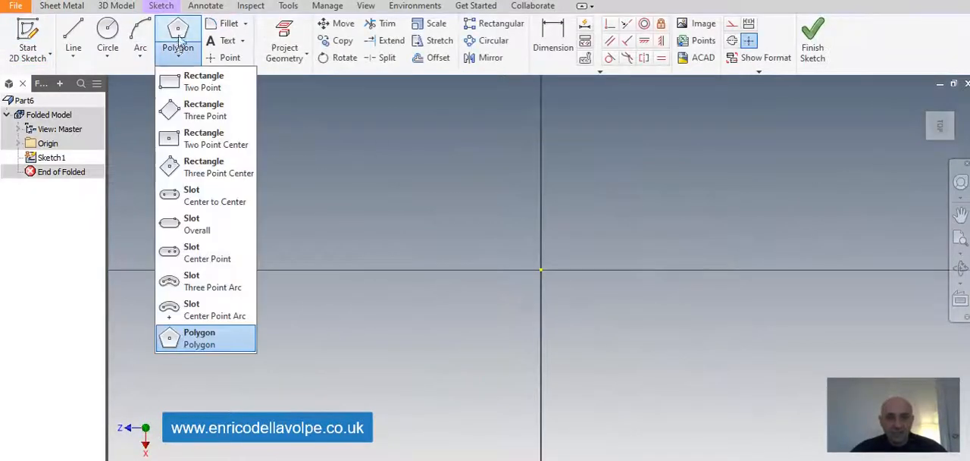
Step: Sketch a six-sided polygon dimensioned 15 with a bore circle centred on it
click(200, 337)
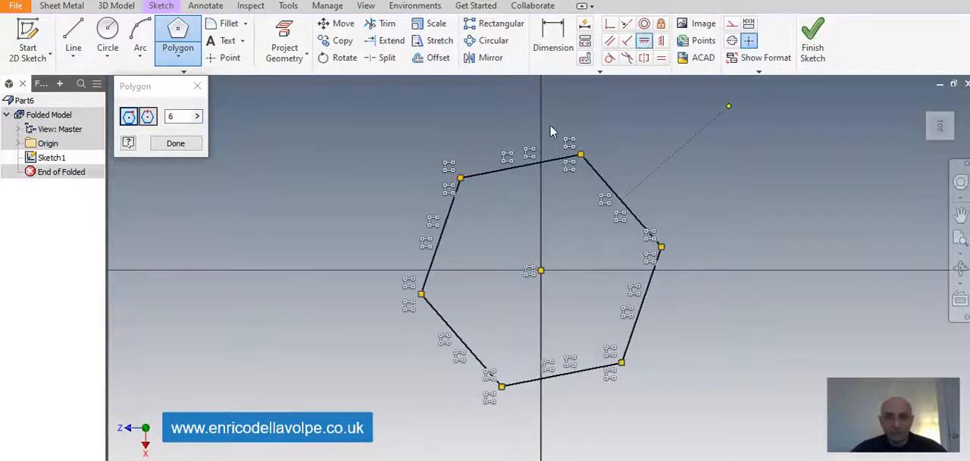
click(176, 142)
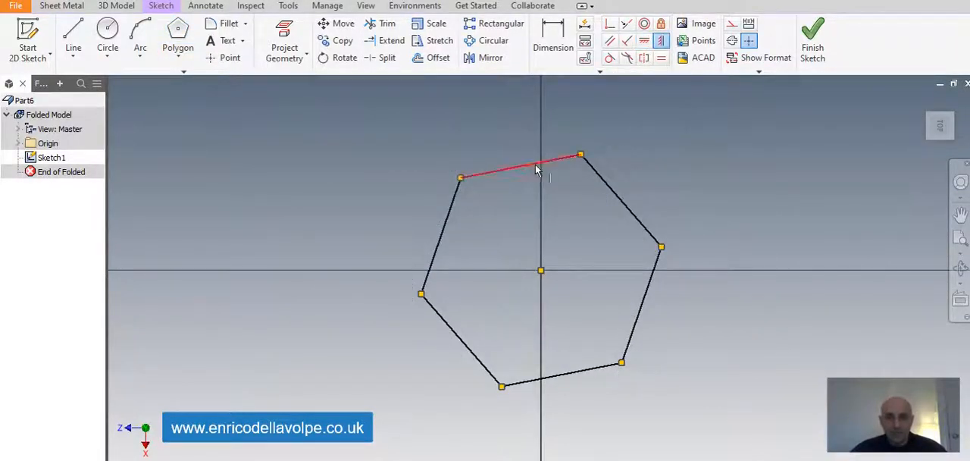
click(552, 33)
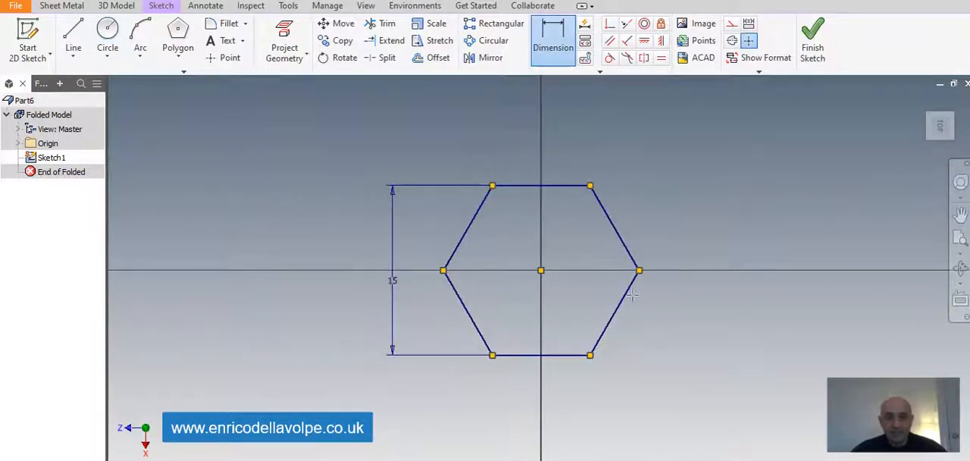
click(106, 34)
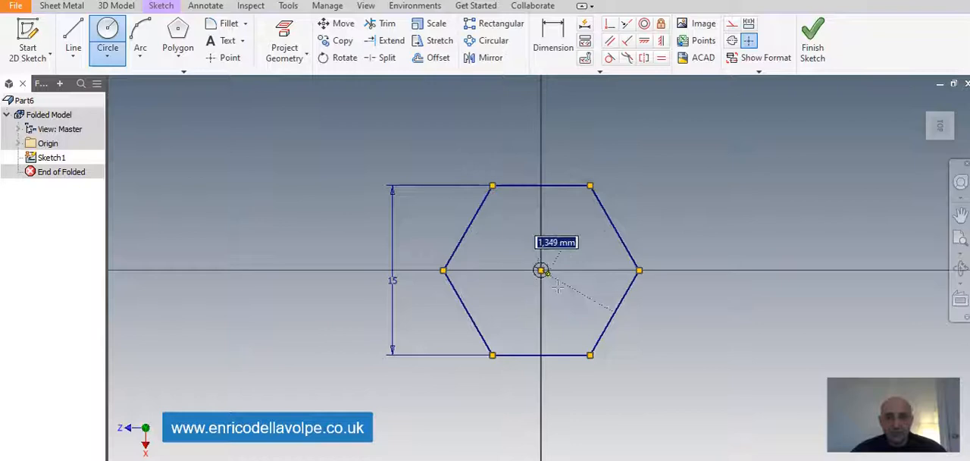
click(552, 39)
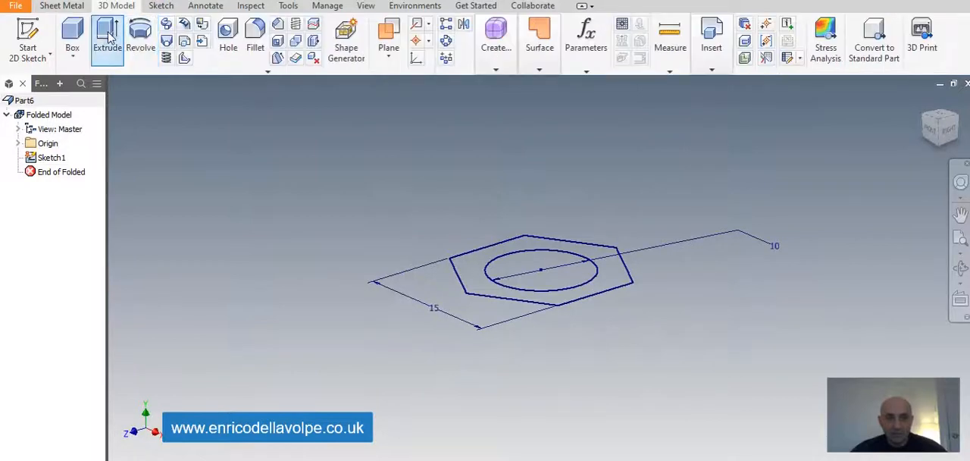
Step: Extrude the hexagon profile into a solid block with a through bore
click(106, 33)
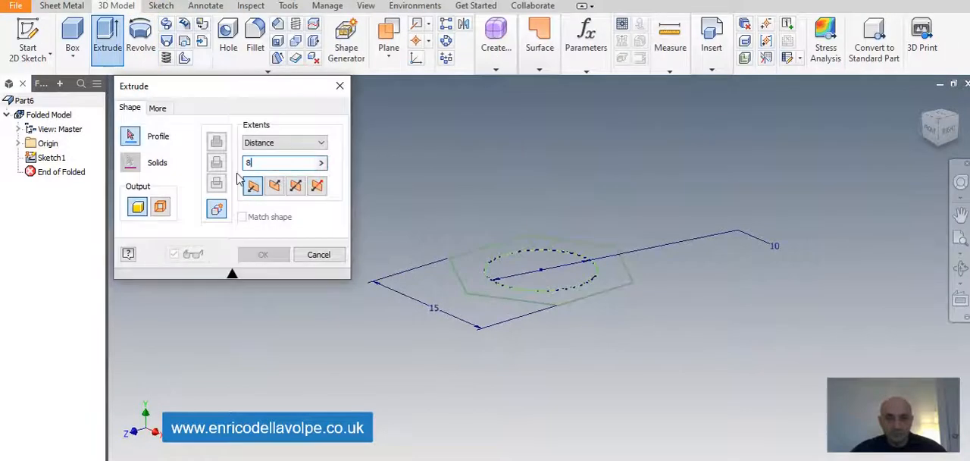
click(264, 255)
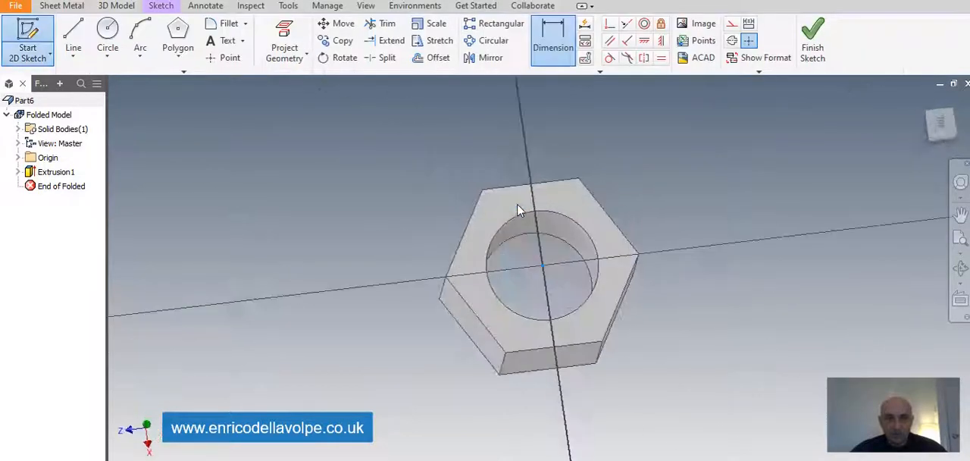
Step: Sketch circles on the top face and extrude them as a cut with a -60 taper
click(107, 33)
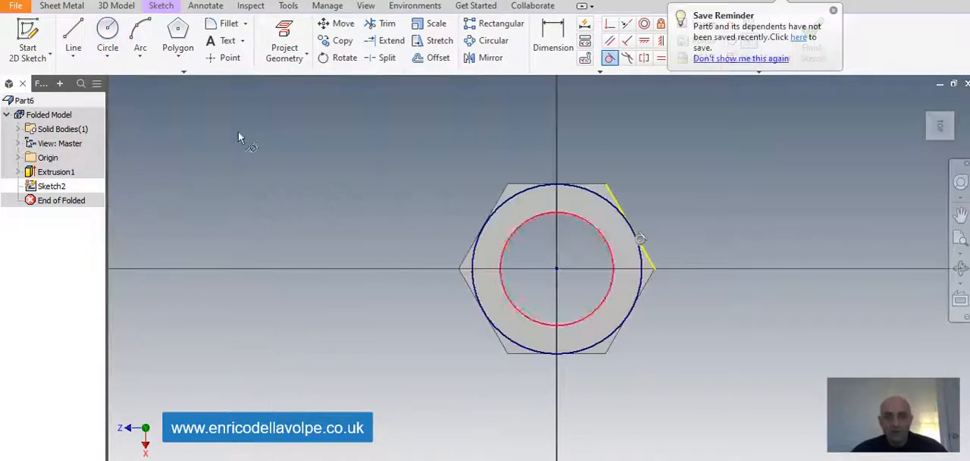
click(106, 33)
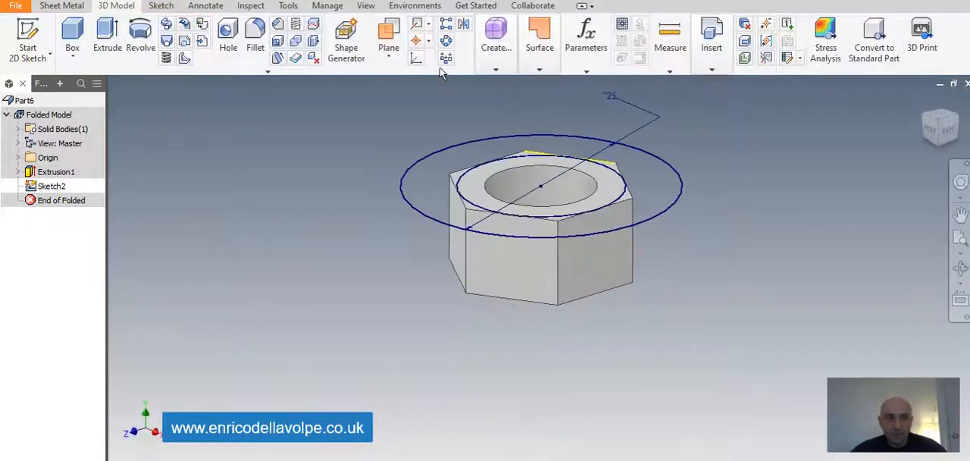
click(106, 36)
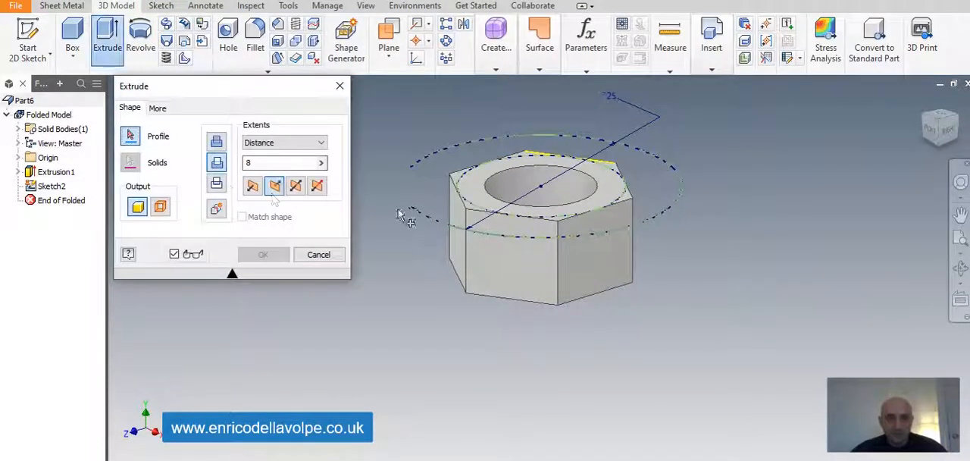
click(158, 106)
text(-60)
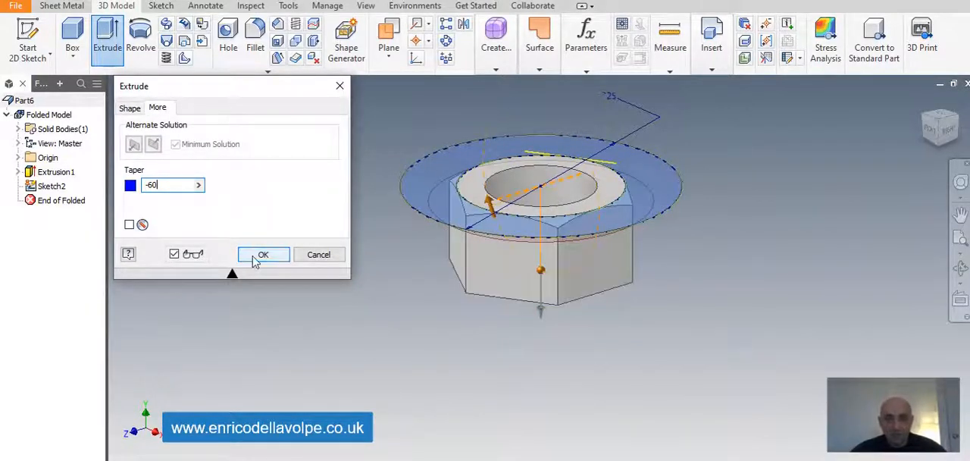
click(263, 254)
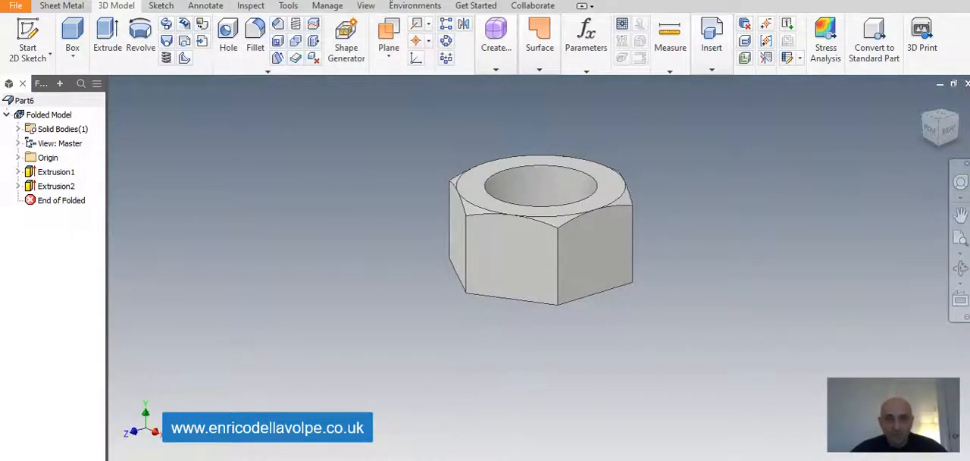
mouse_move(406, 88)
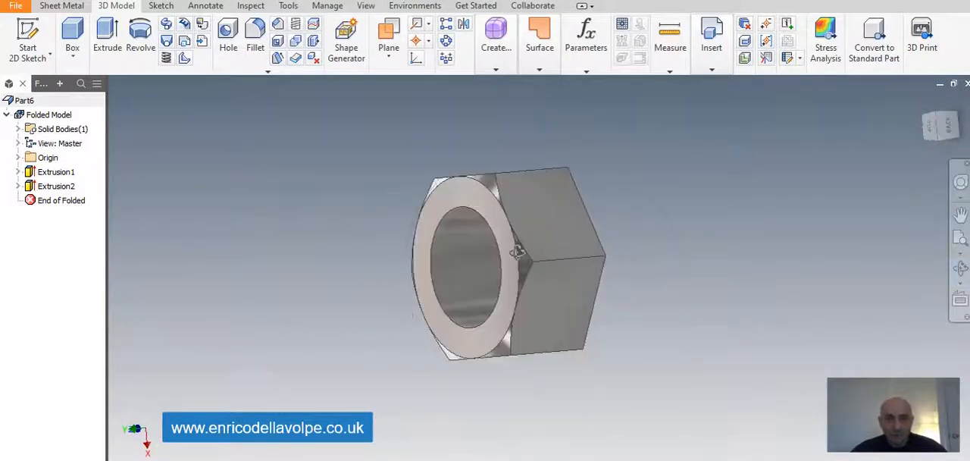
Step: Create a midplane work plane and mirror Extrusion2 across it to chamfer the other end
click(388, 34)
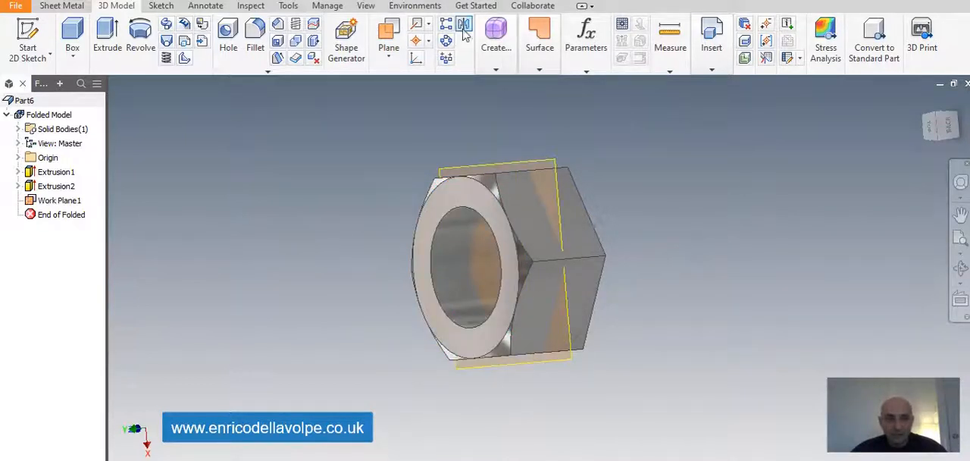
click(464, 25)
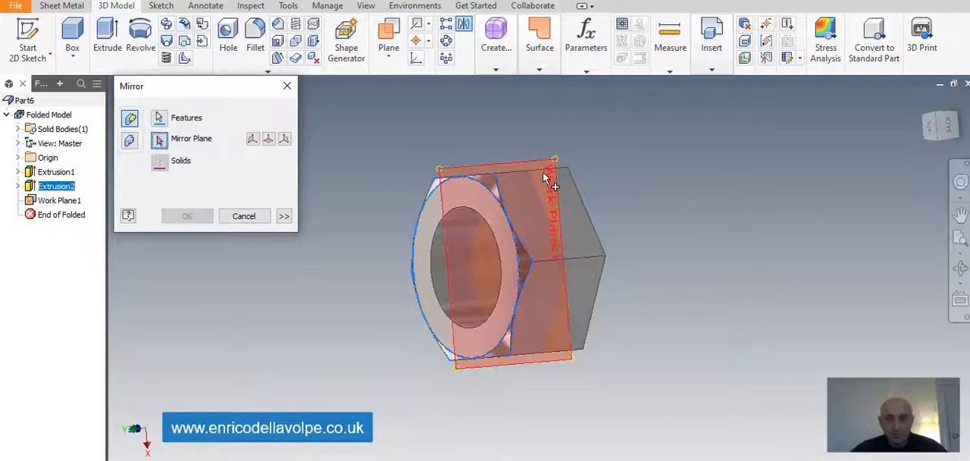
click(186, 215)
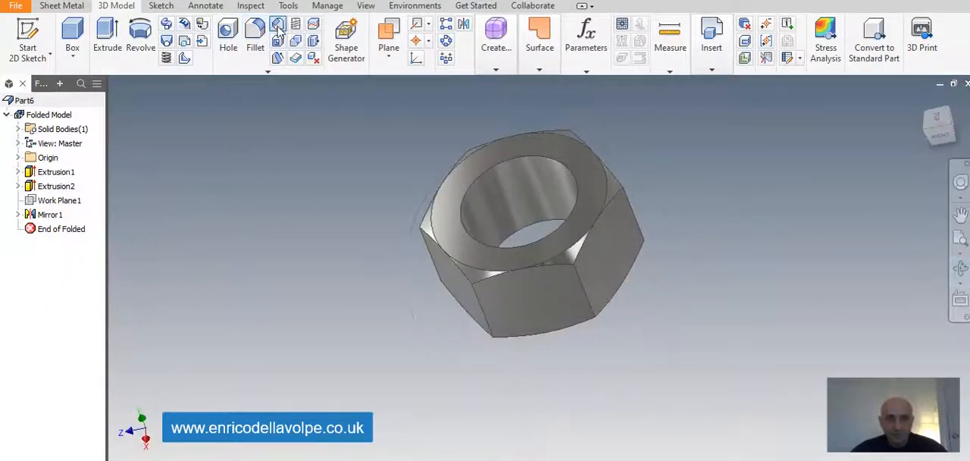
Step: Chamfer the bore edge, then show the origin planes and axes for the next sketch
click(279, 24)
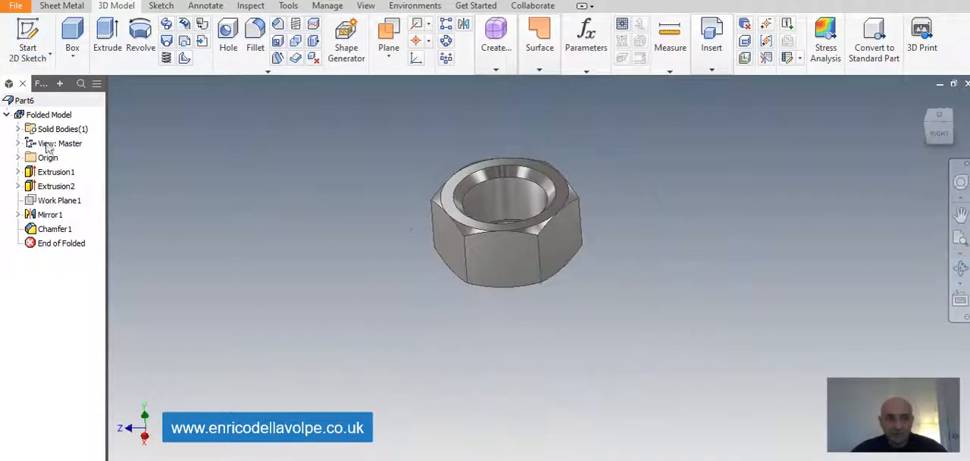
click(64, 185)
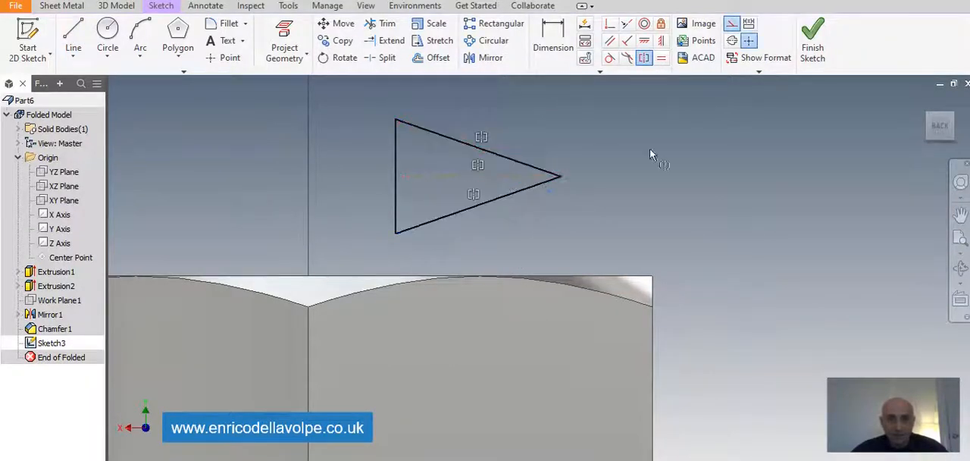
Step: Dimension the triangle 1.7 tall with a 60° tip angle and fillet its tip 0.2
click(552, 47)
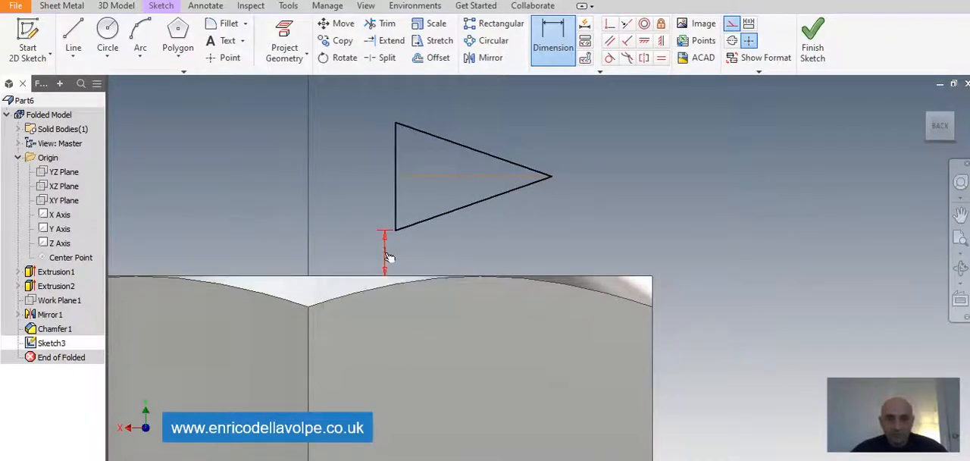
click(385, 255)
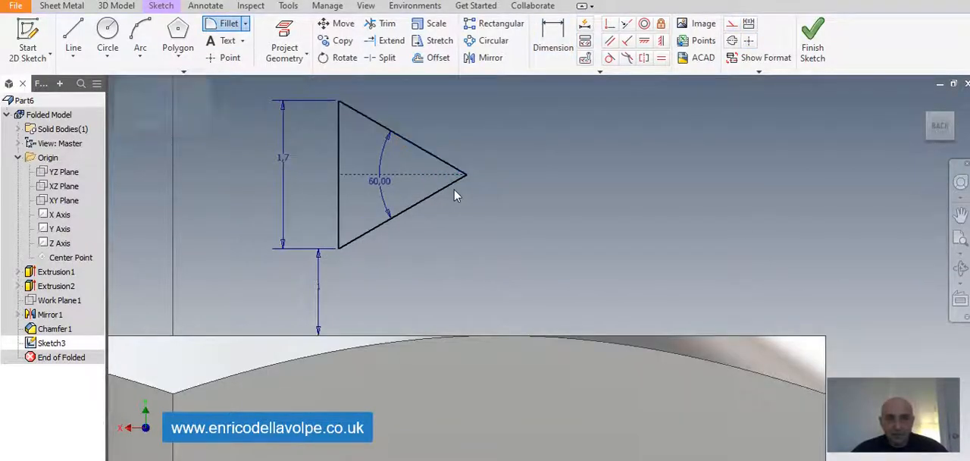
click(227, 24)
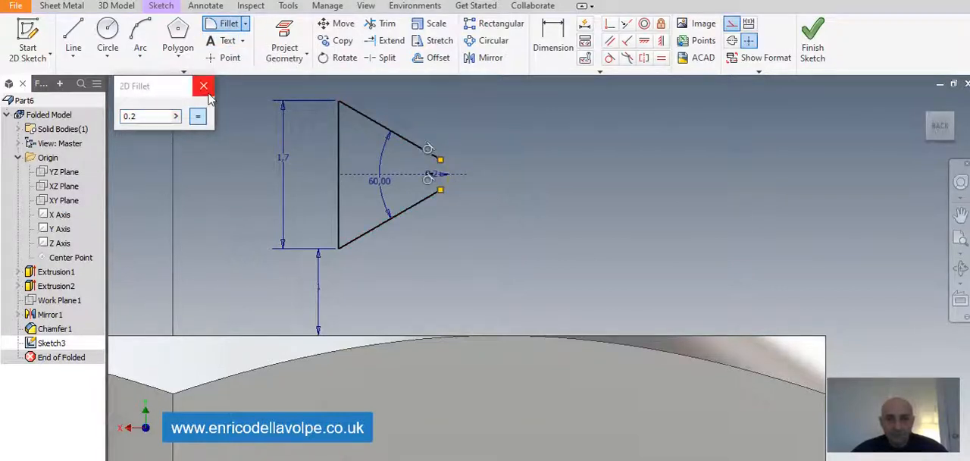
click(203, 84)
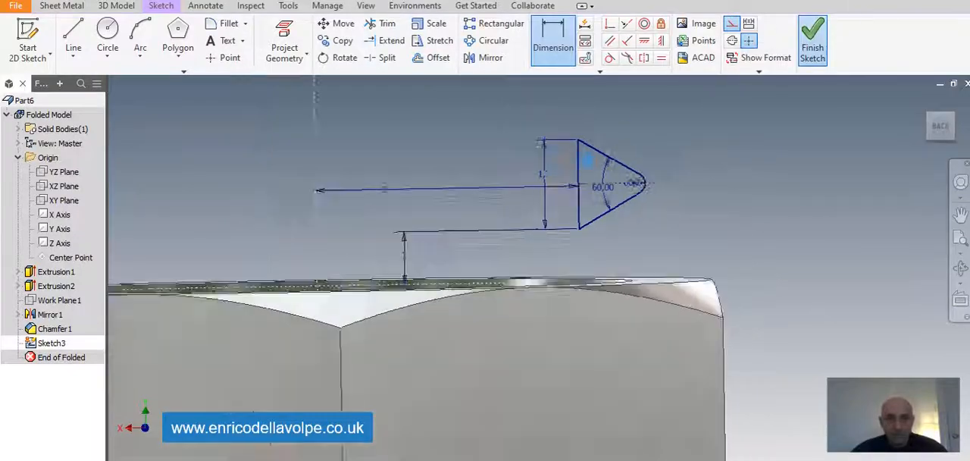
Step: Coil the thread profile around the bore axis with 1.7 pitch and 10 mm height
click(812, 38)
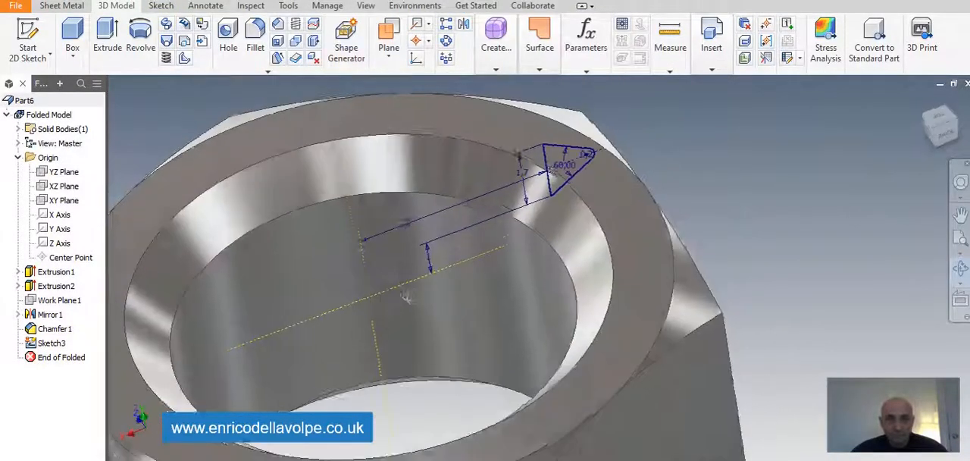
click(166, 57)
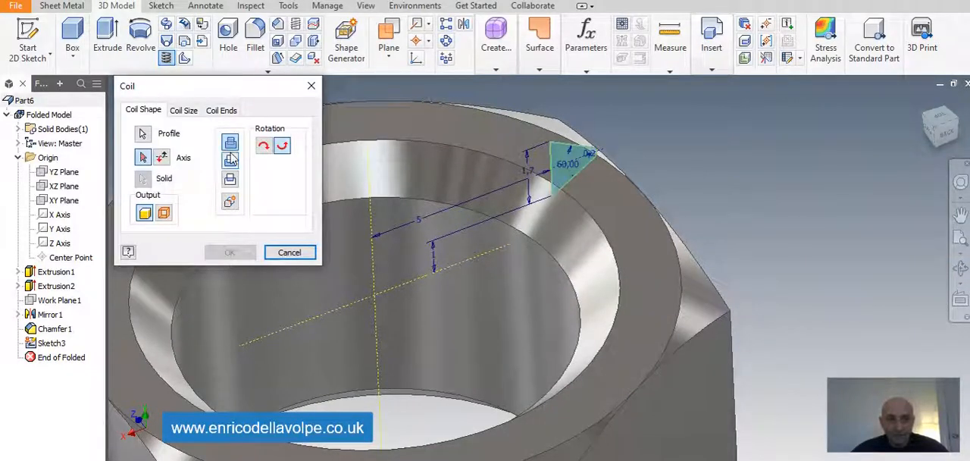
mouse_move(165, 150)
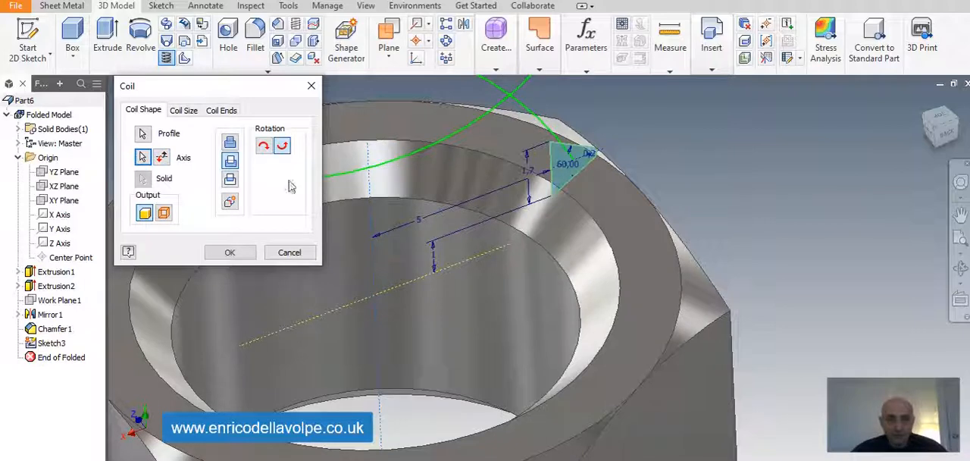
click(183, 109)
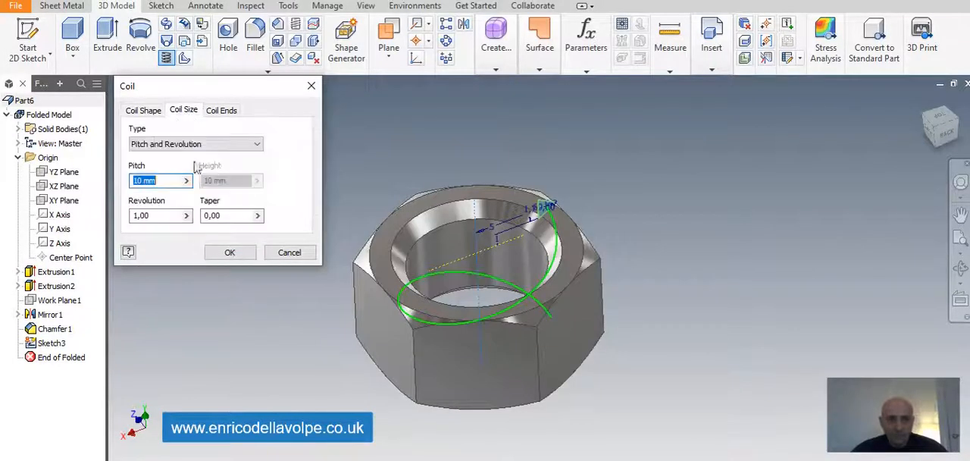
text(1.7)
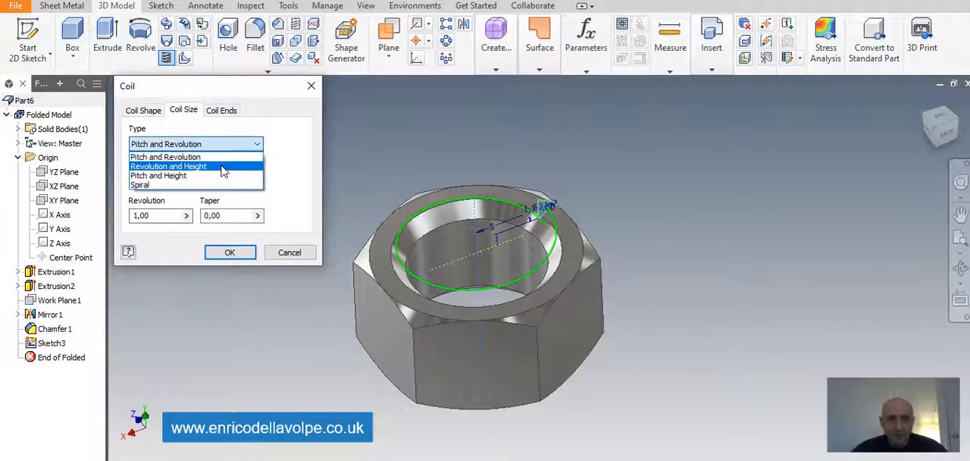
click(157, 174)
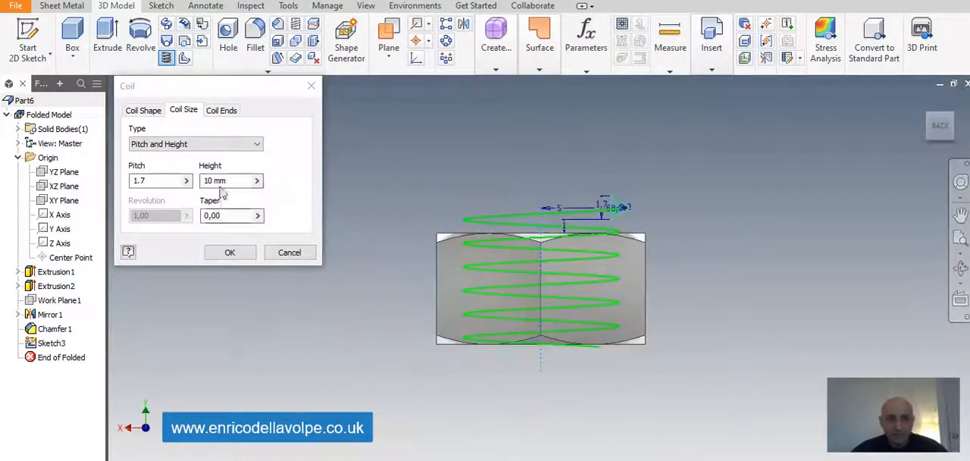
click(230, 252)
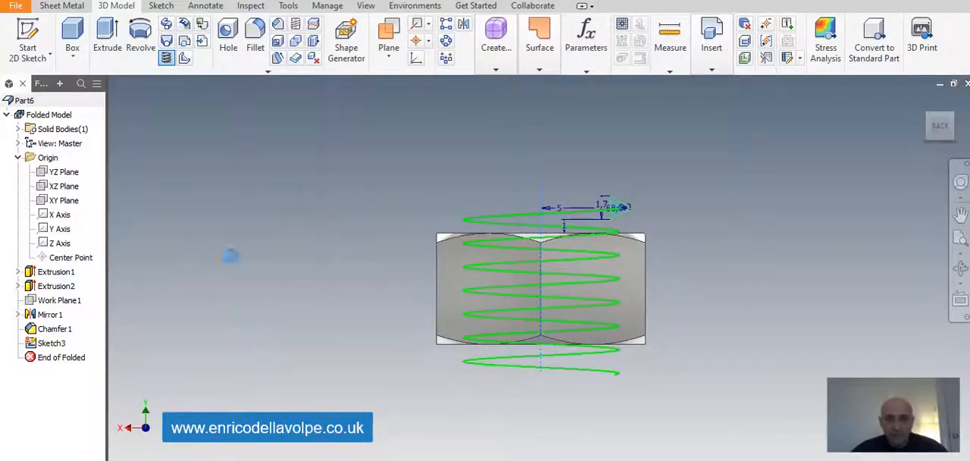